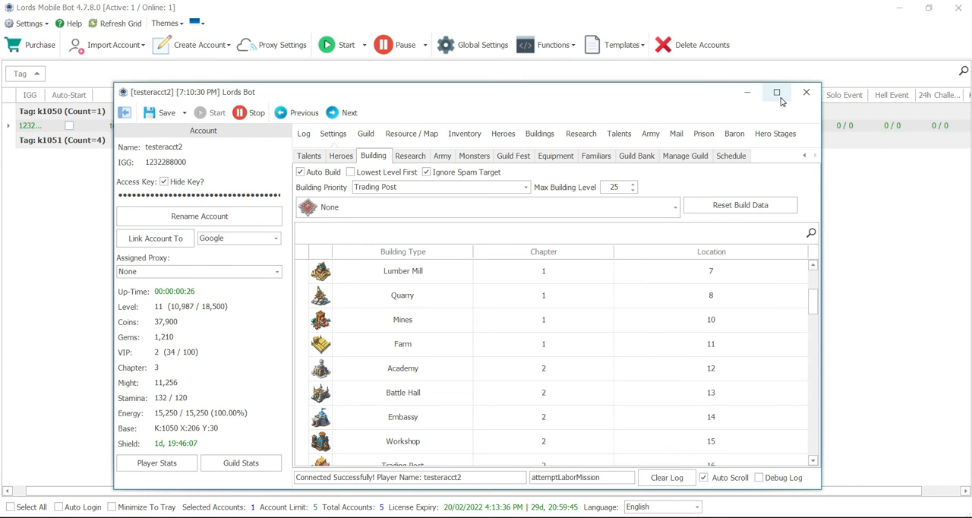
Step: Maximize the testeracct2 Lords Bot settings window to full screen
left_click(777, 92)
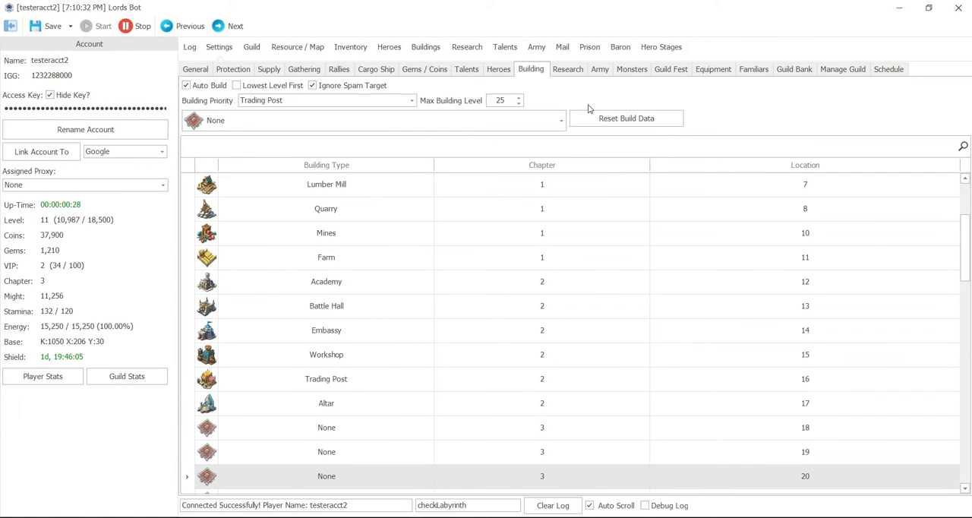
mouse_move(408, 117)
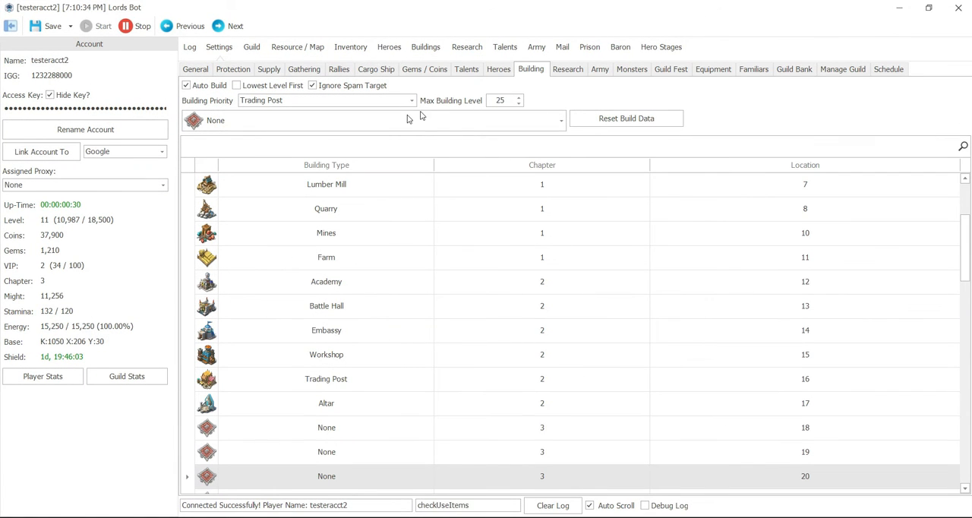
mouse_move(388, 144)
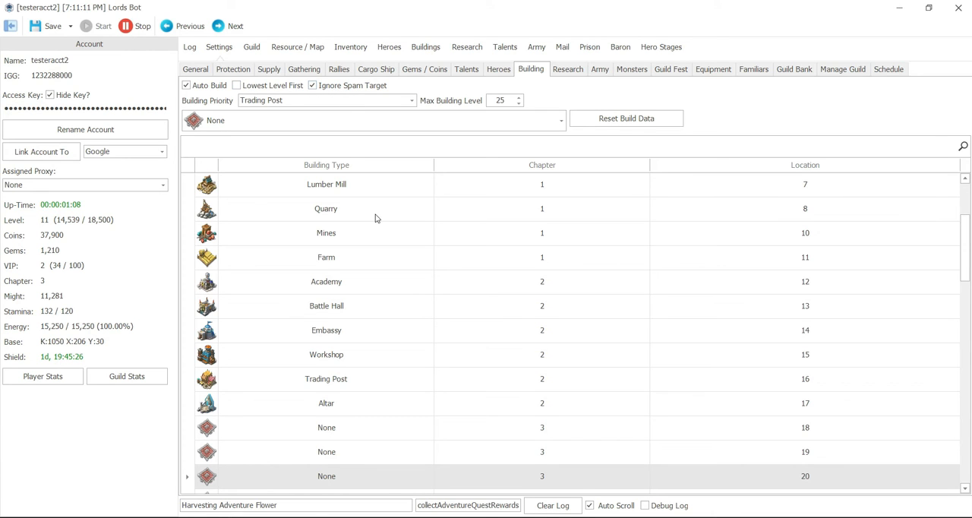
left_click(326, 257)
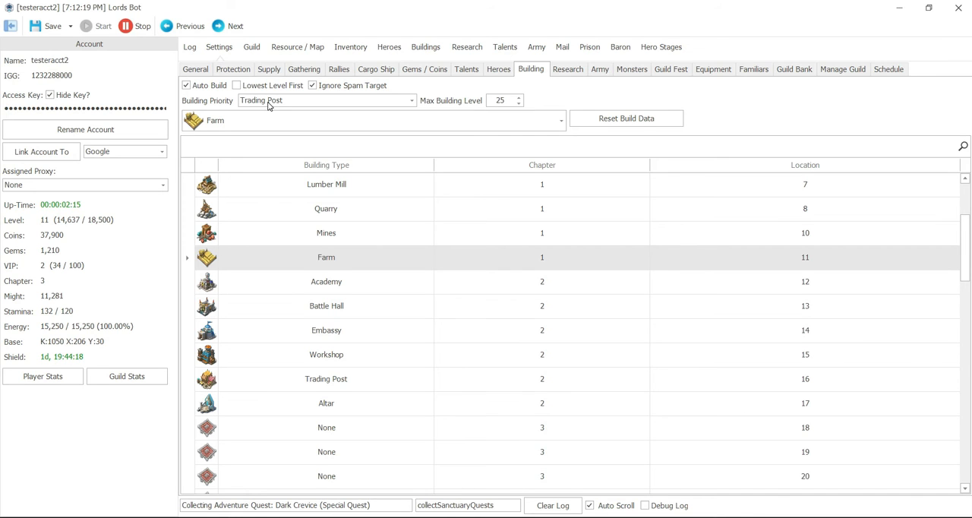
Step: Set building priority to Castle and lower max building level from 25 to 16
left_click(327, 99)
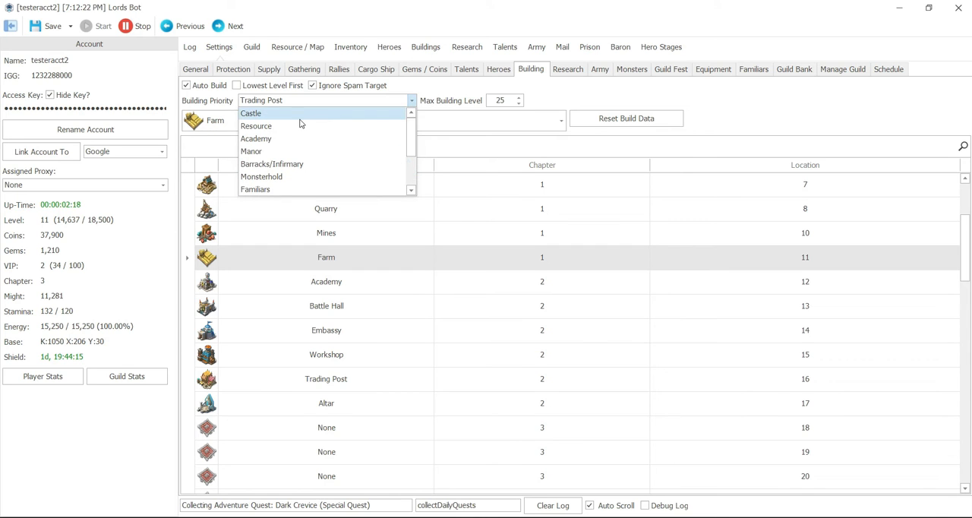
left_click(251, 114)
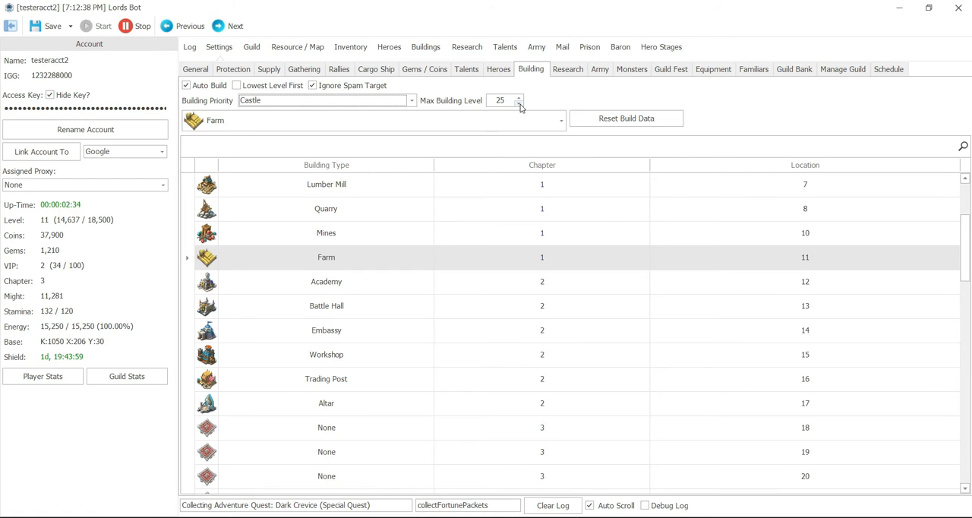
left_click(521, 104)
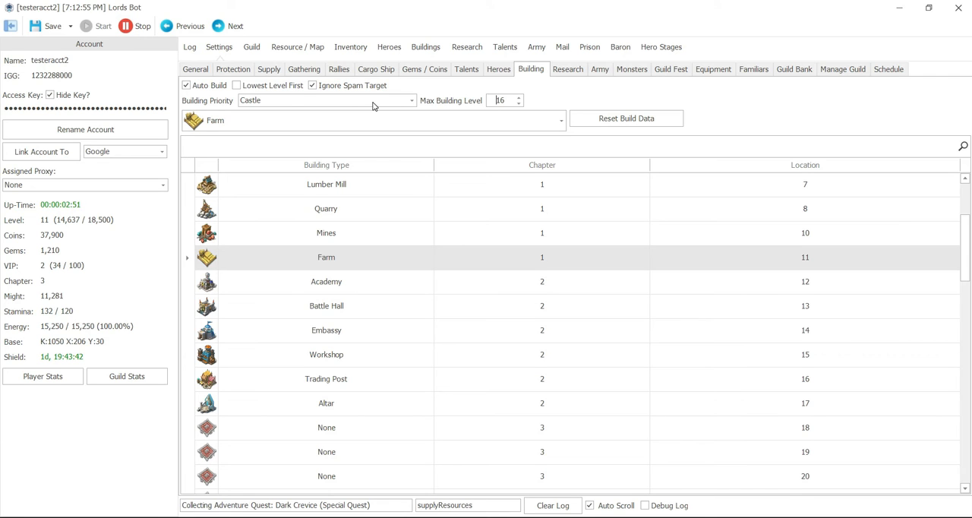
Step: Switch building priority back to Trading Post and save the configuration
left_click(411, 100)
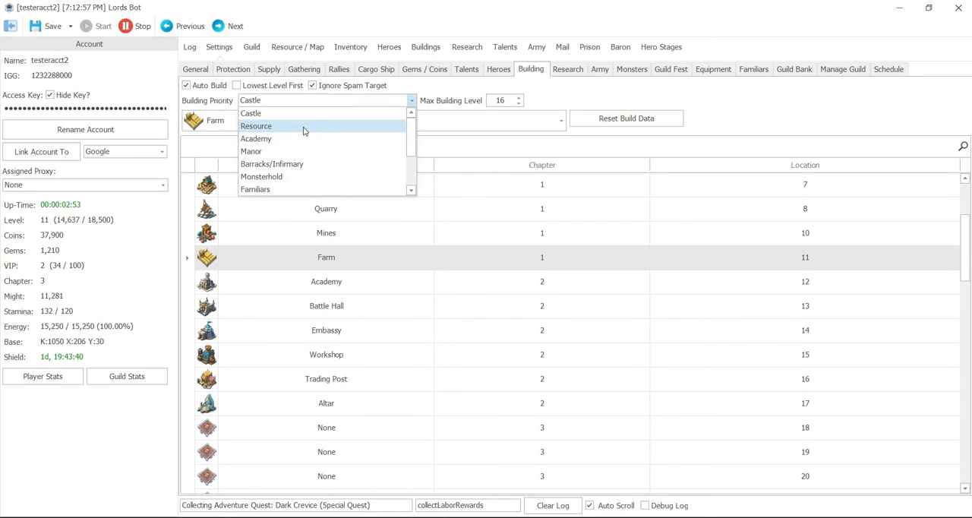
mouse_move(267, 132)
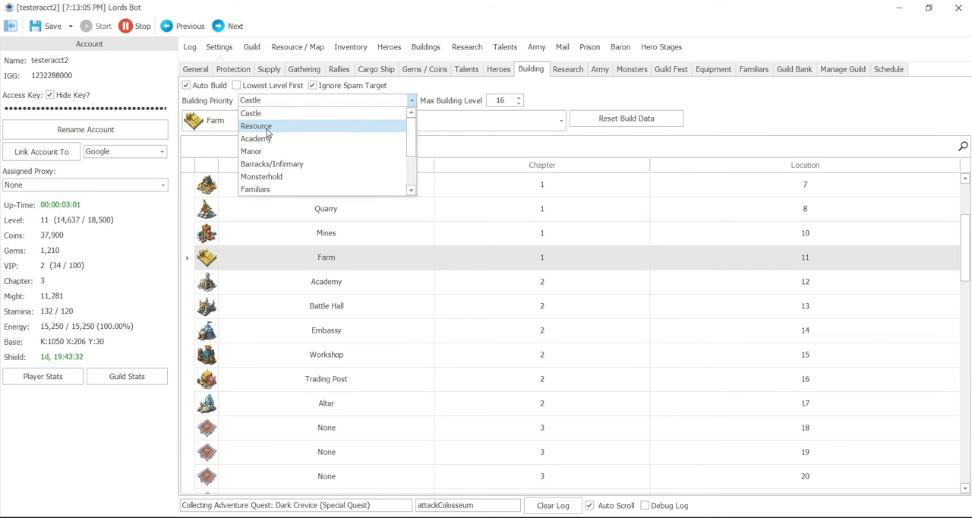
mouse_move(256, 138)
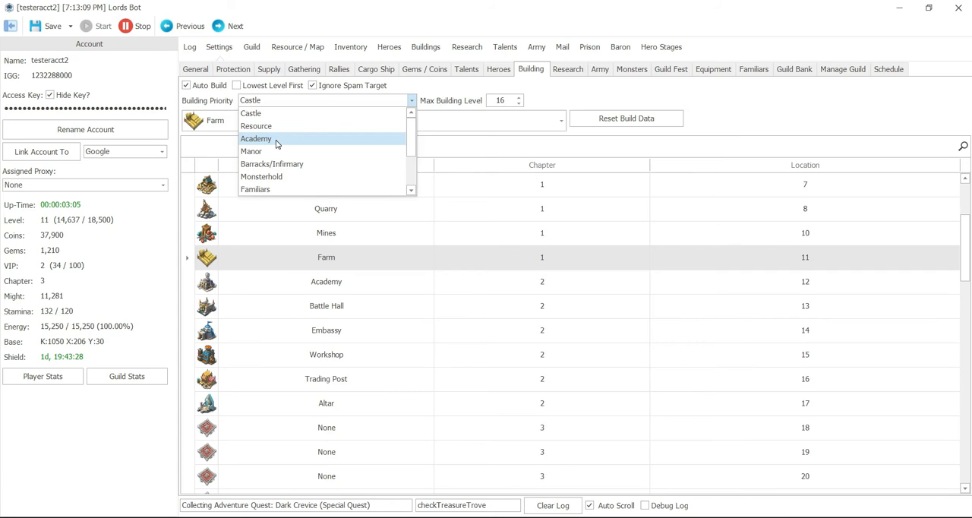
mouse_move(283, 151)
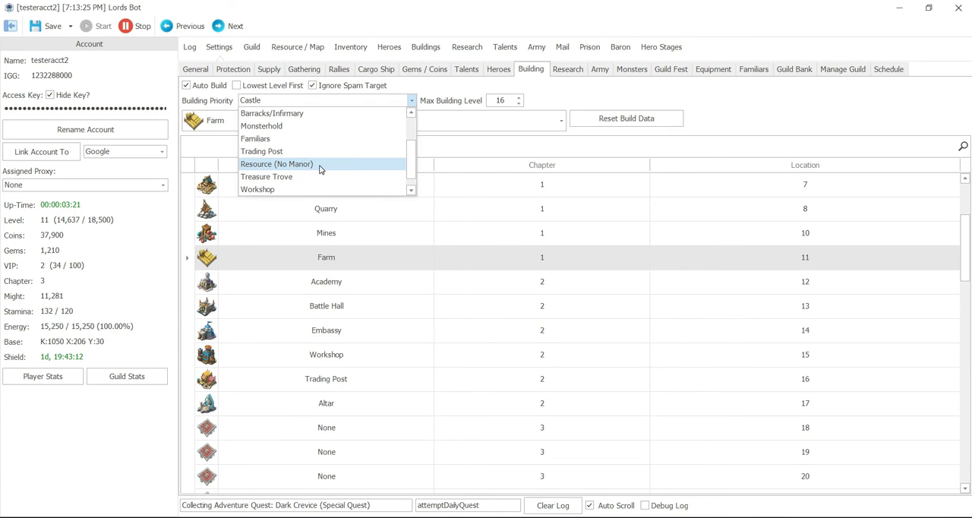
mouse_move(331, 176)
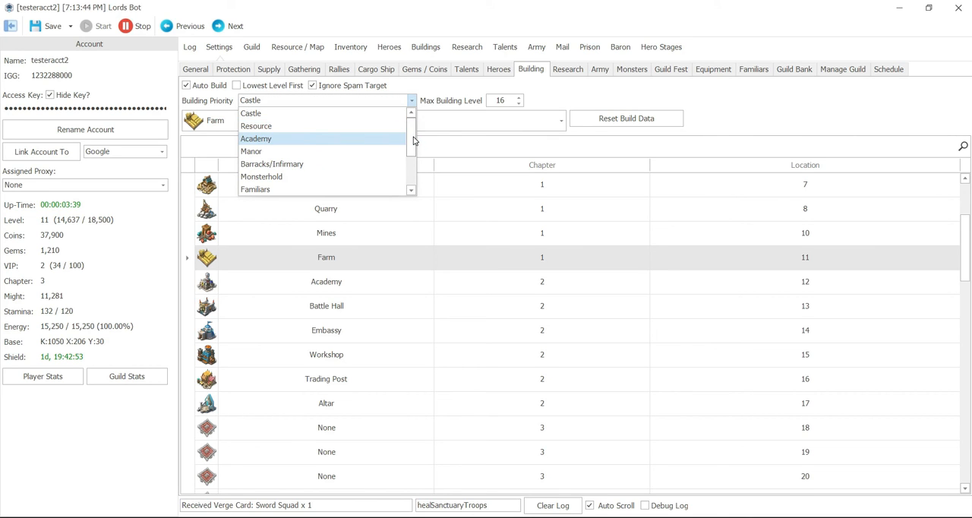
scroll("down", 3)
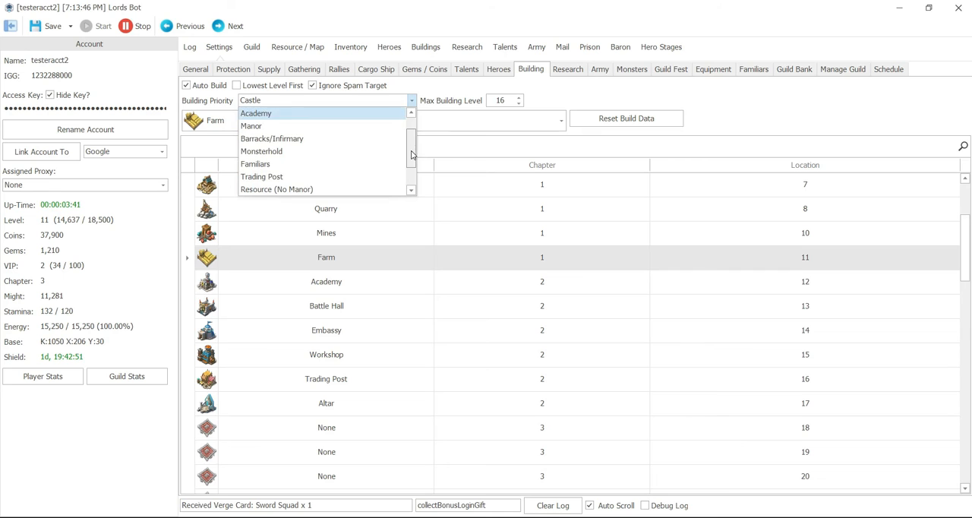
left_click(262, 176)
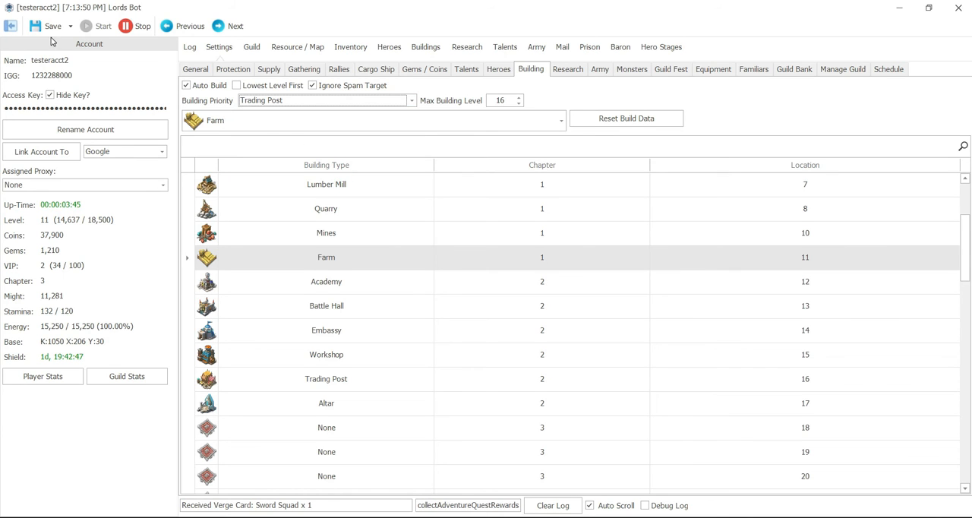
left_click(52, 25)
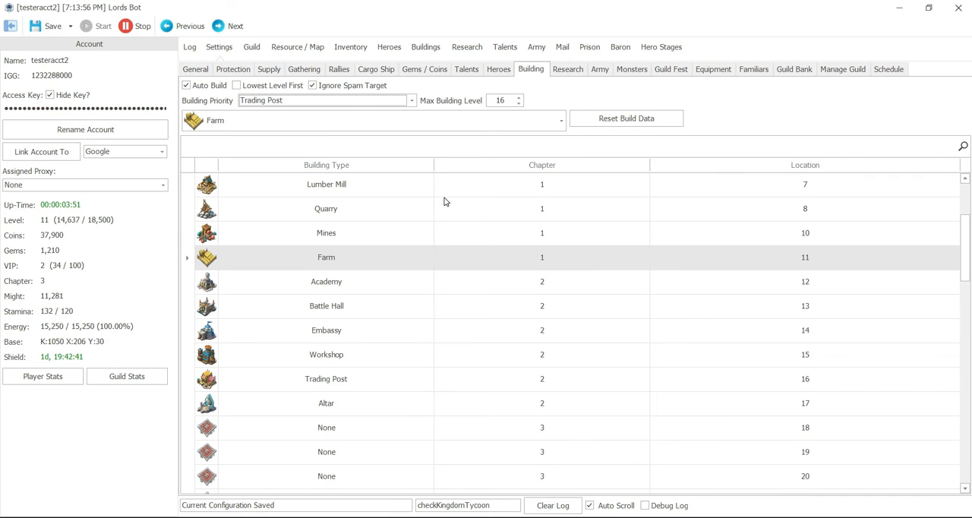
scroll("down", 3)
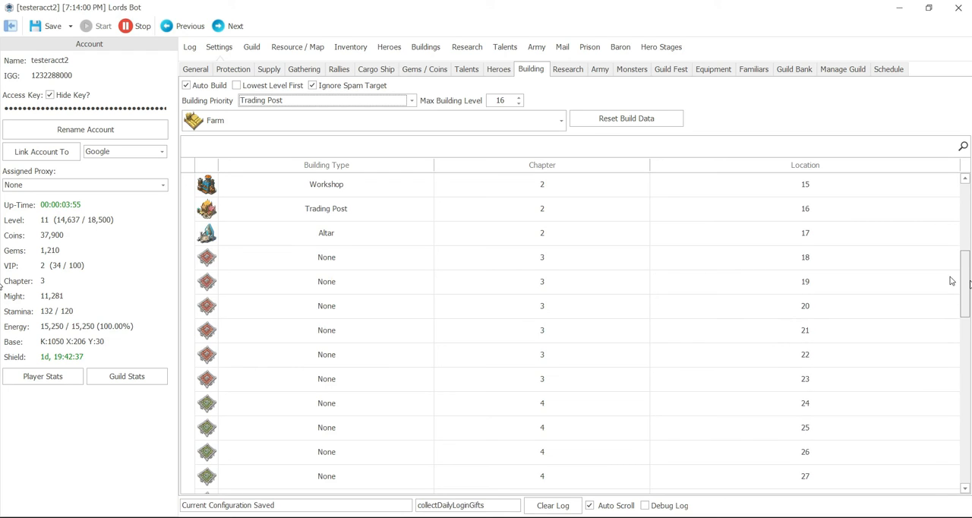
Step: Assign Manor to chapter 3 location 21 and Farm to chapter 4 location 24
left_click(327, 257)
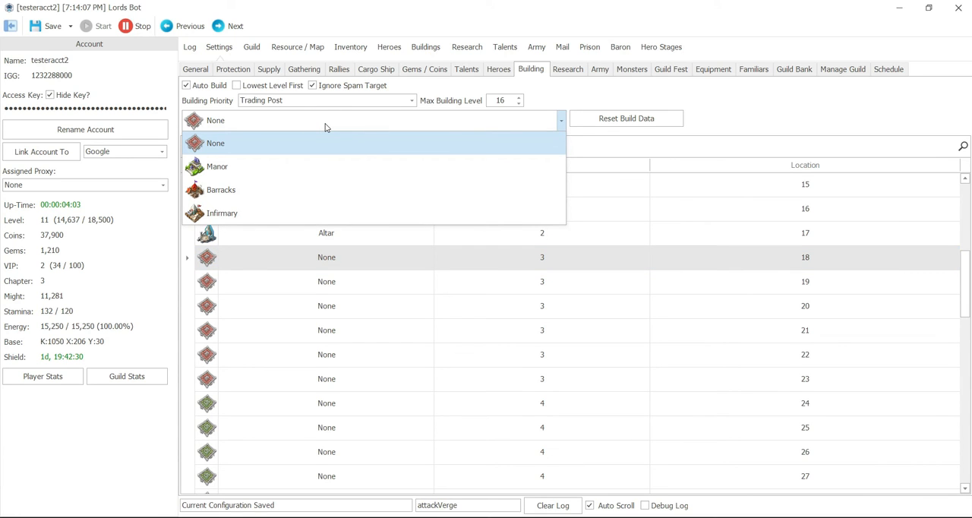
mouse_move(299, 166)
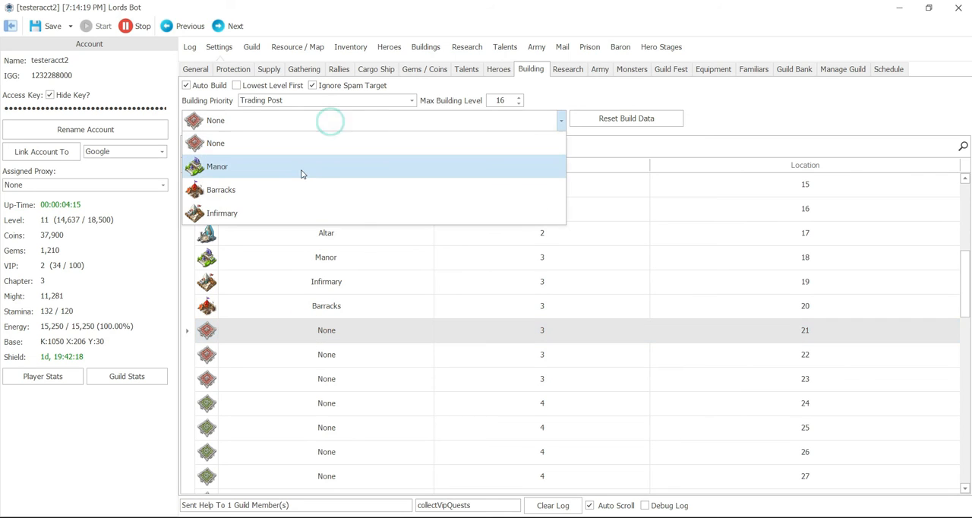
left_click(217, 166)
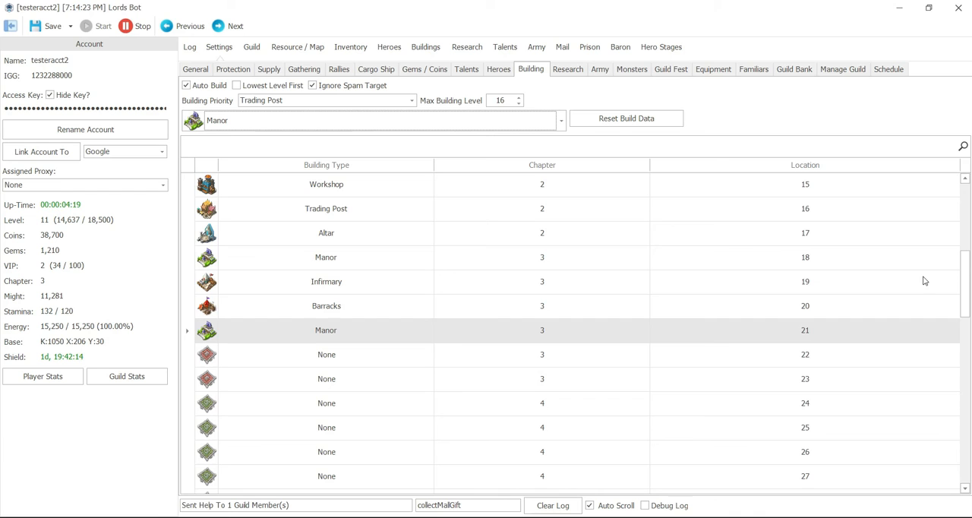
scroll("down", 3)
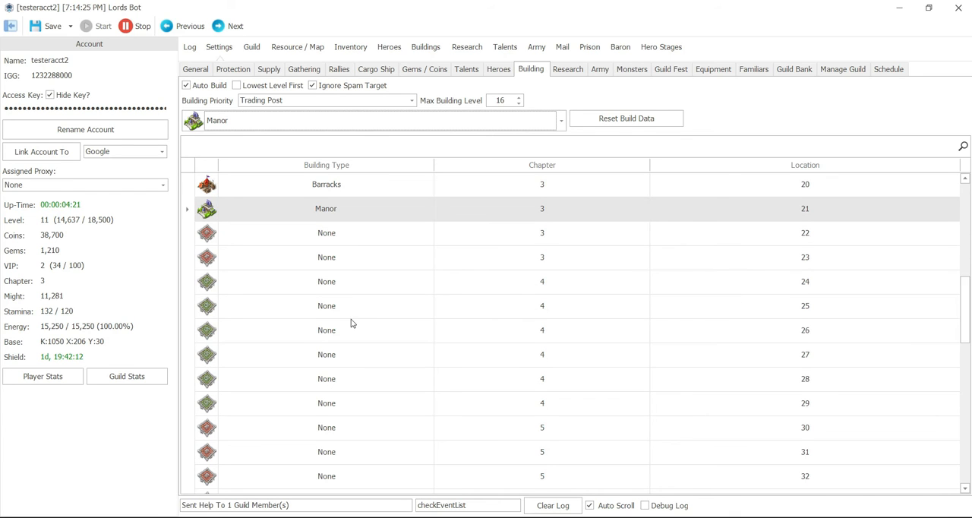
left_click(326, 281)
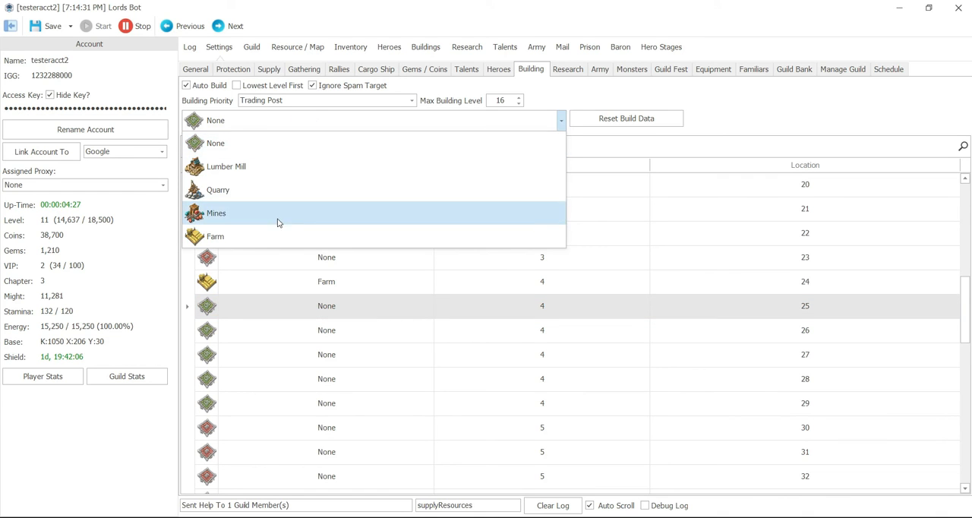
Step: Set chapter 4 locations 25, 26 and 27 to Farm
left_click(215, 120)
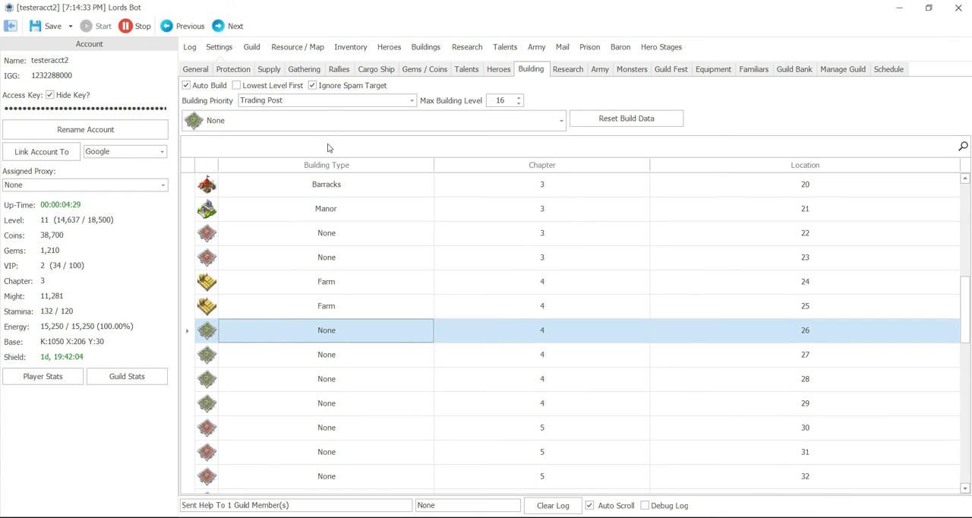
left_click(326, 330)
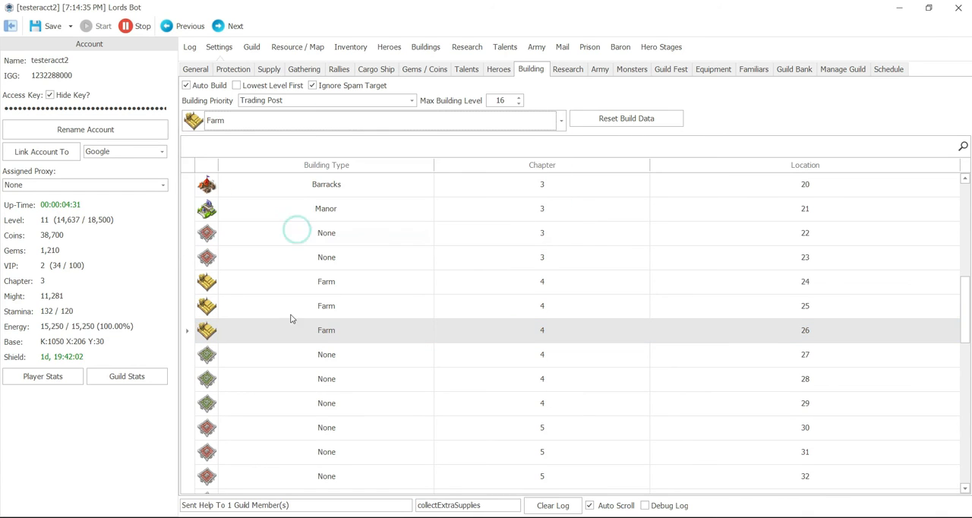
left_click(560, 120)
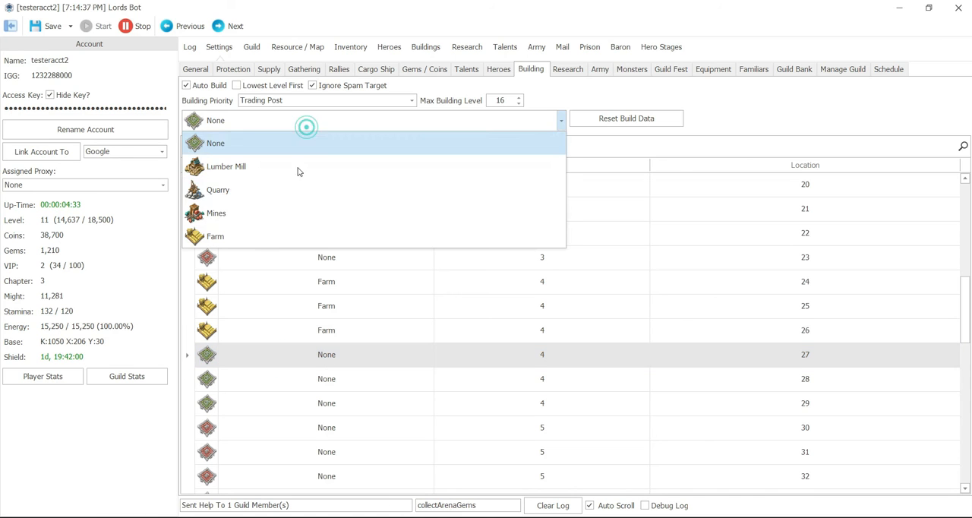
left_click(215, 236)
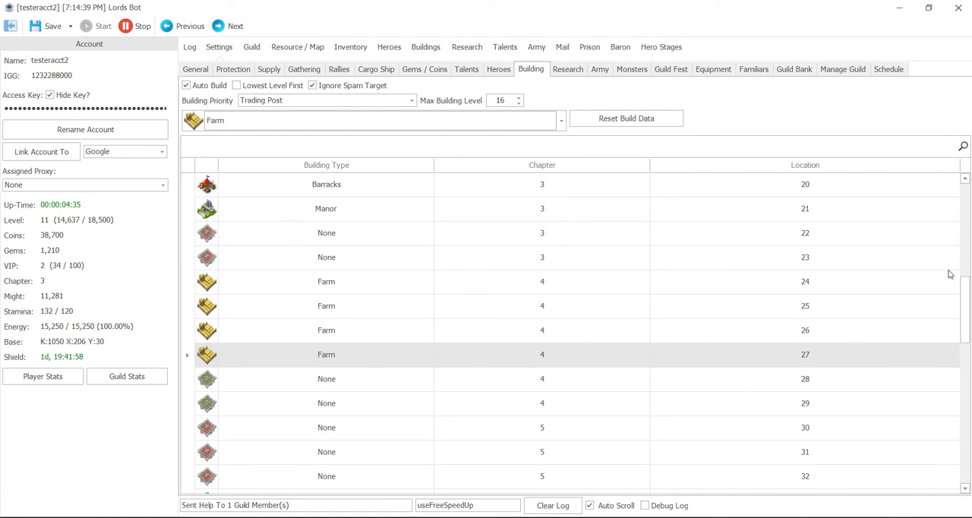
scroll("down", 3)
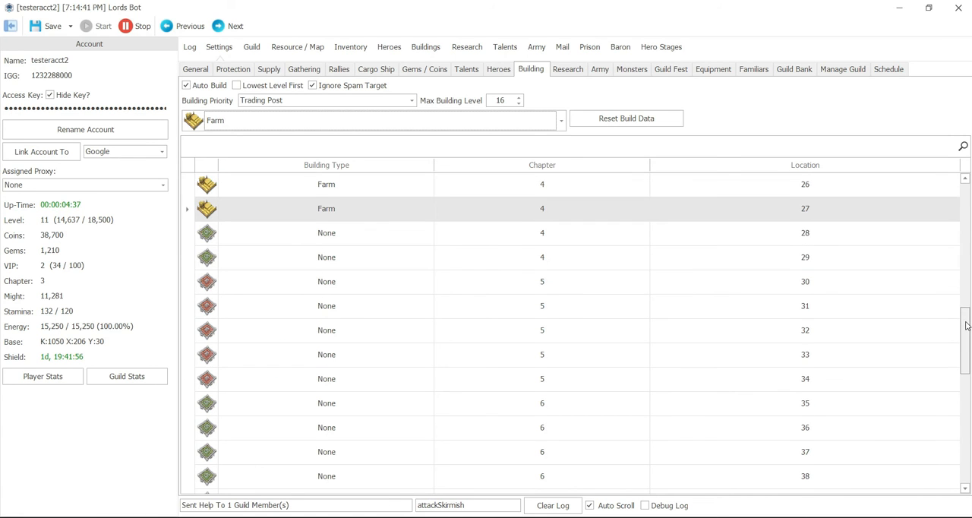
scroll("down", 3)
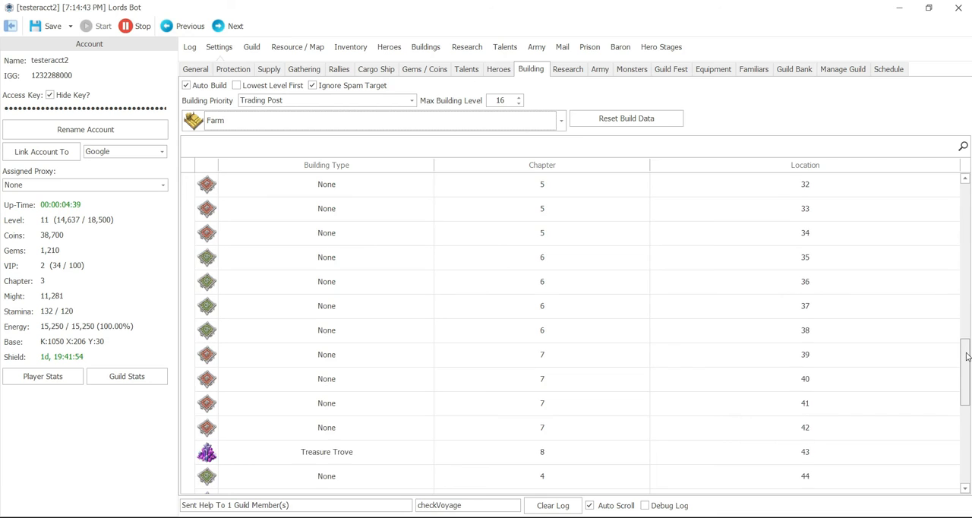
scroll("down", 3)
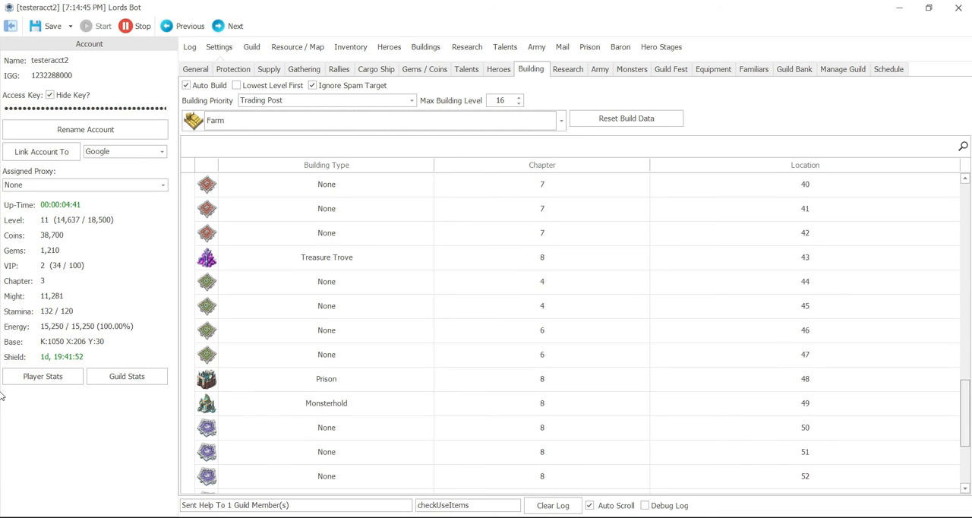
scroll("down", 3)
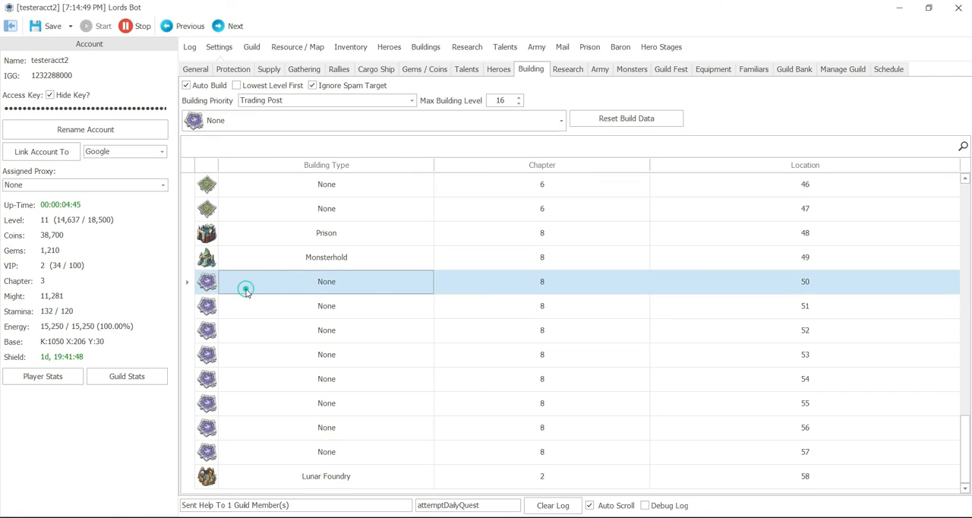
Step: Assign Spring, Mystic Spire and Gym to chapter 8 locations 50, 51 and 52
left_click(561, 120)
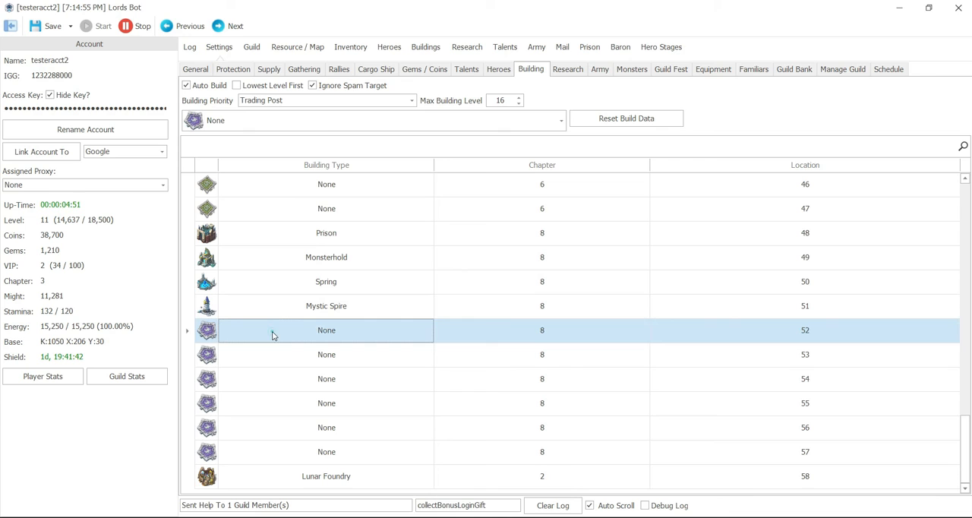
left_click(561, 120)
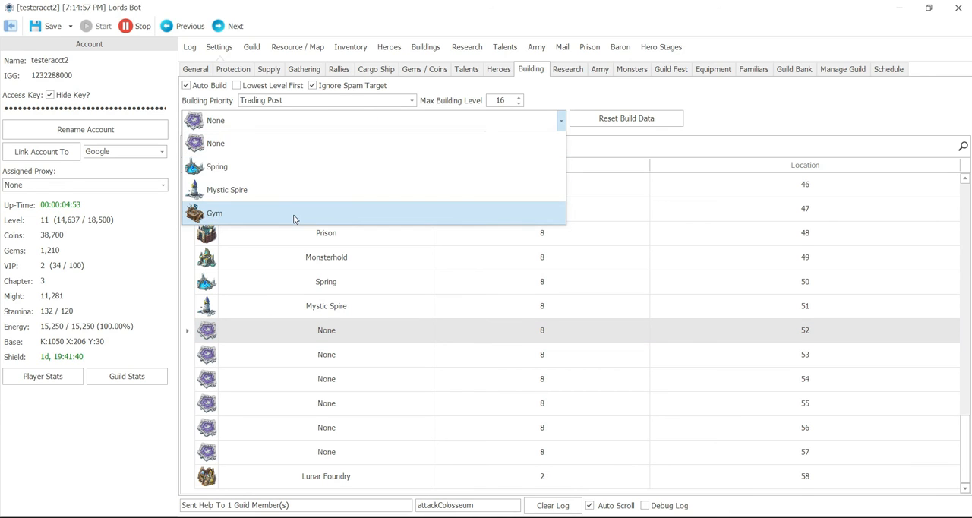
left_click(215, 214)
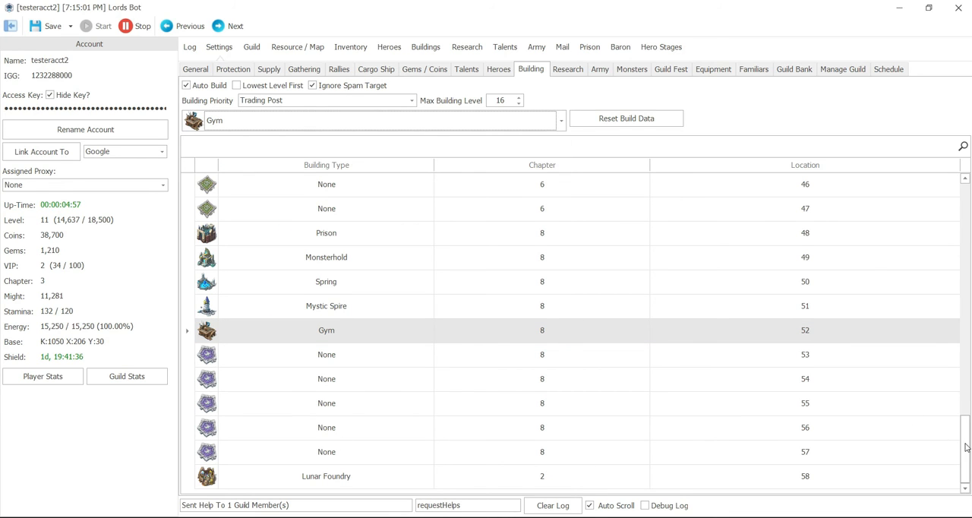
Step: Save the building configuration and go to the general bot settings
scroll("up", 3)
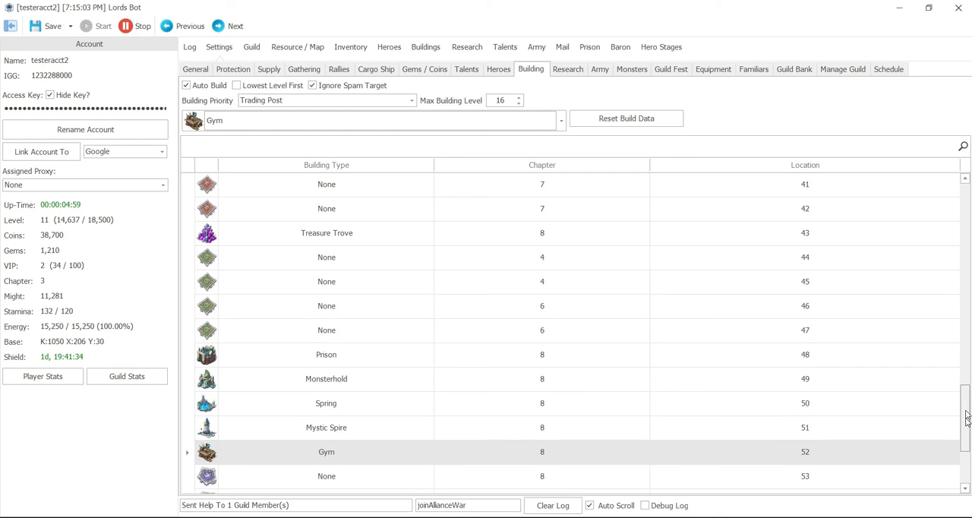
scroll("up", 3)
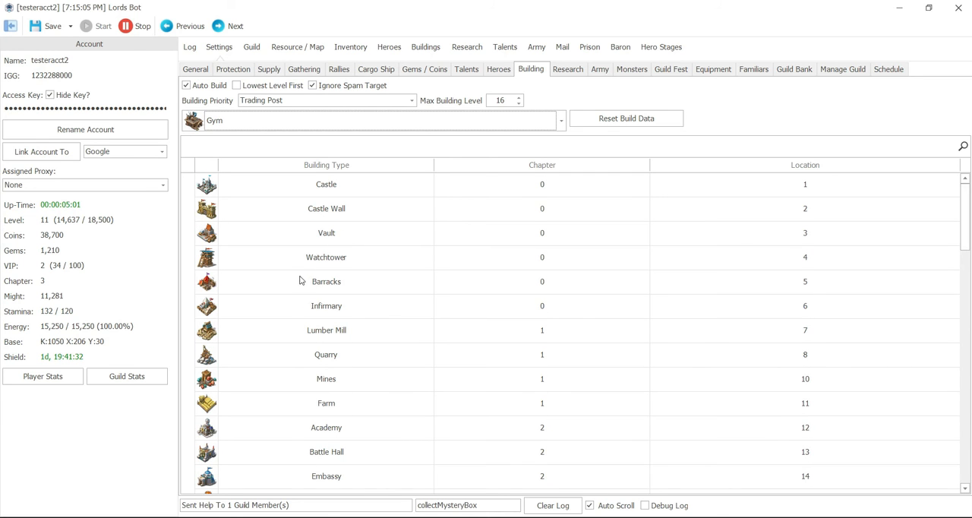
left_click(49, 25)
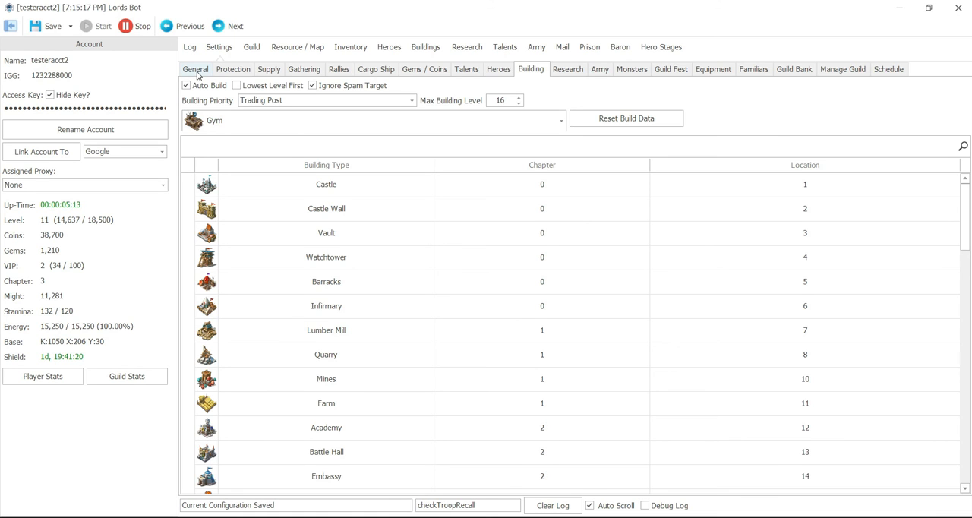
left_click(196, 68)
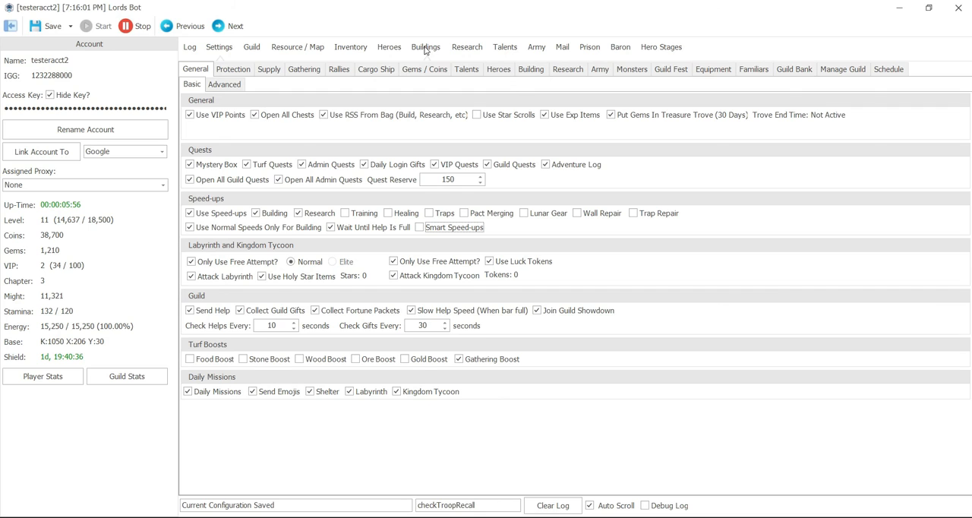
Step: Browse the Buildings list, from Academy level 1 to empty locations 13–22
left_click(425, 46)
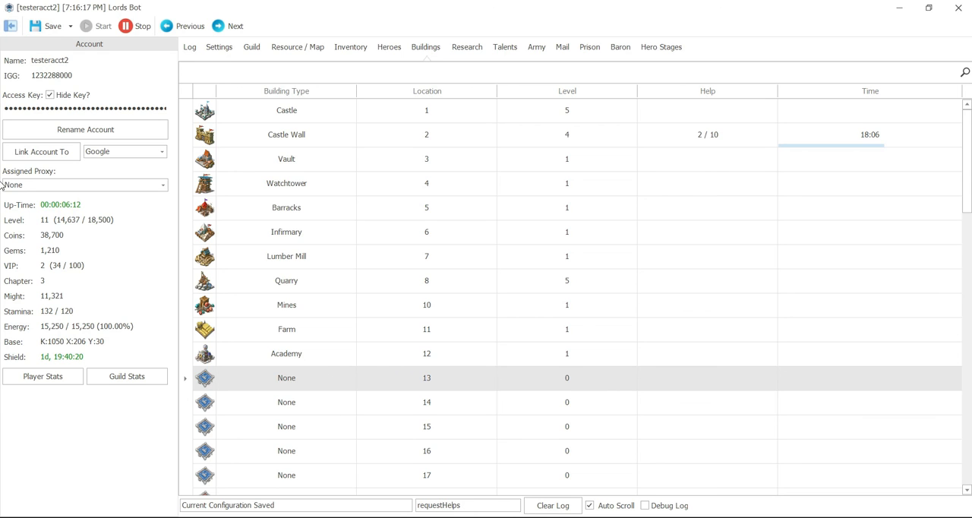
scroll("down", 3)
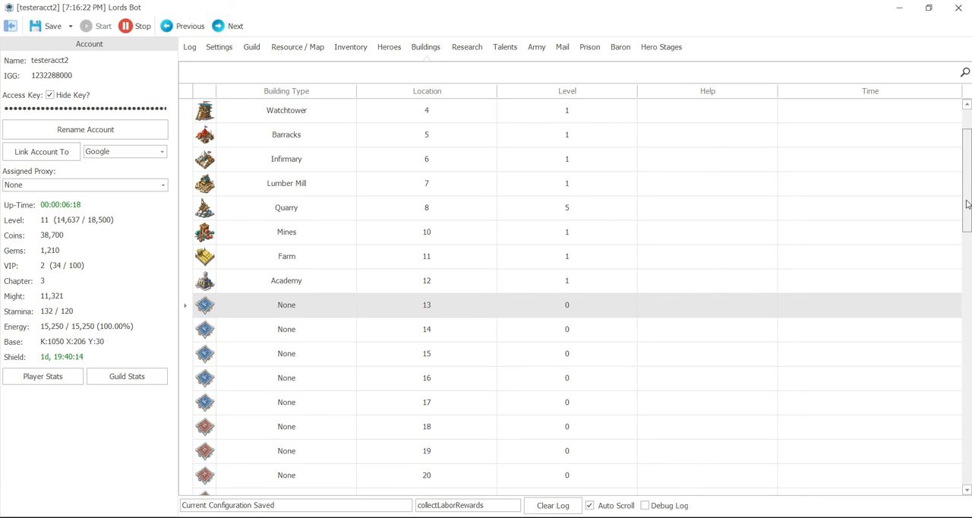
scroll("down", 3)
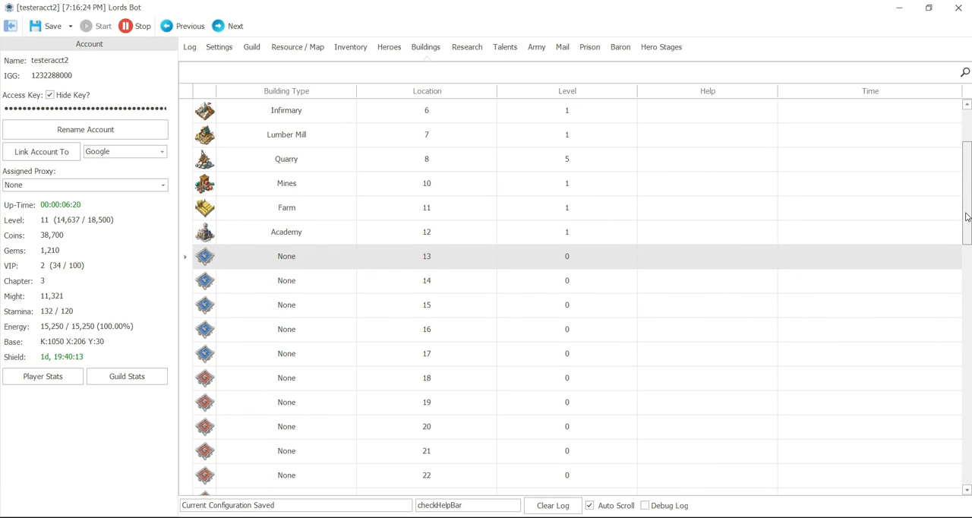